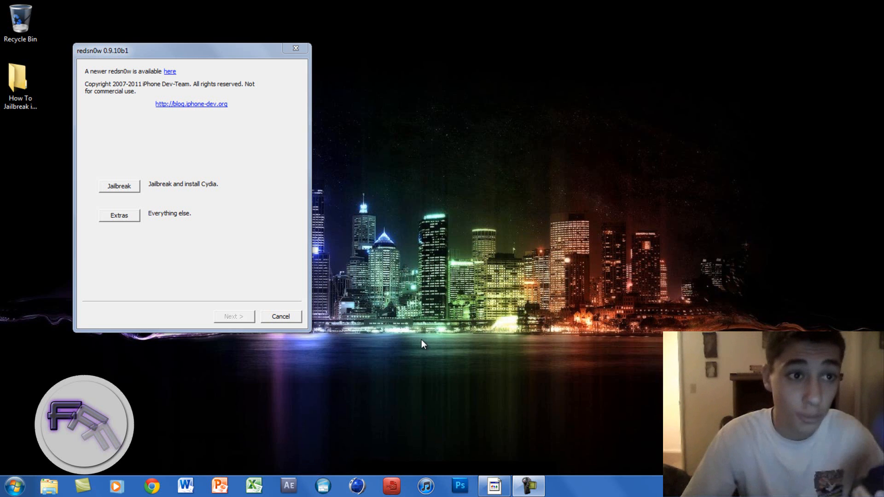
pyautogui.moveTo(188, 139)
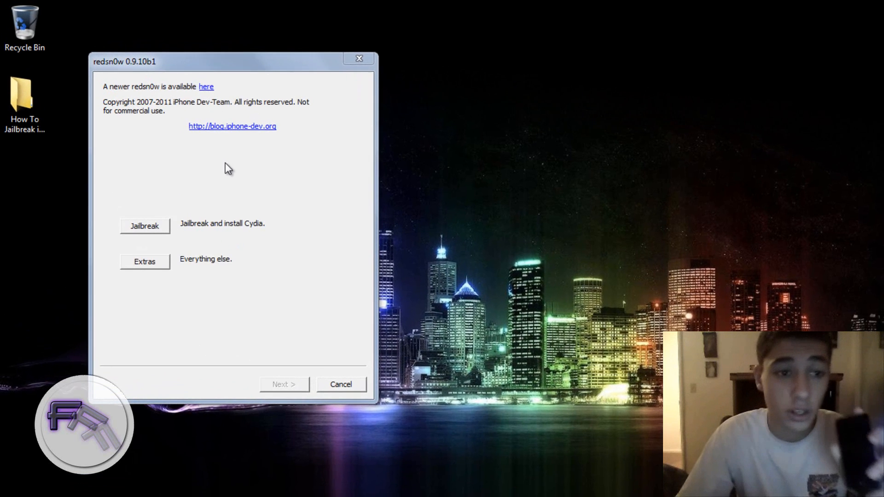
# Launch the redsn0w jailbreak wizard to show the power-off and connect instructions.
pyautogui.click(144, 226)
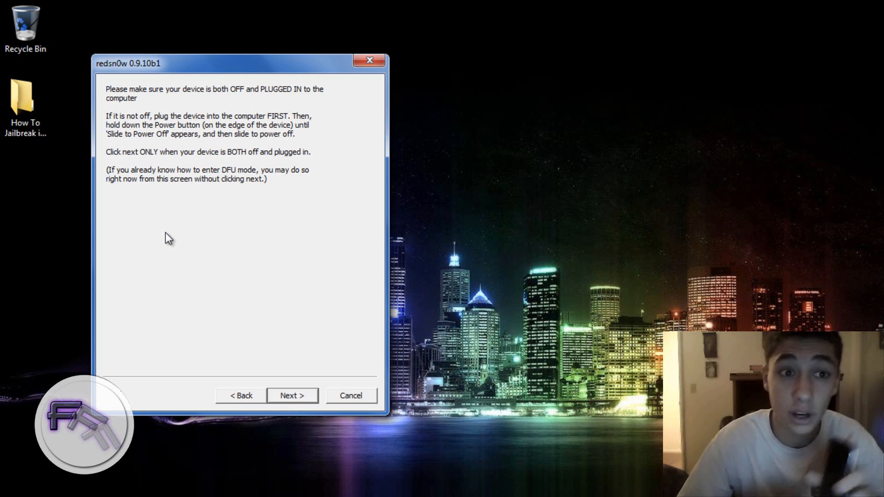
pyautogui.moveTo(282, 405)
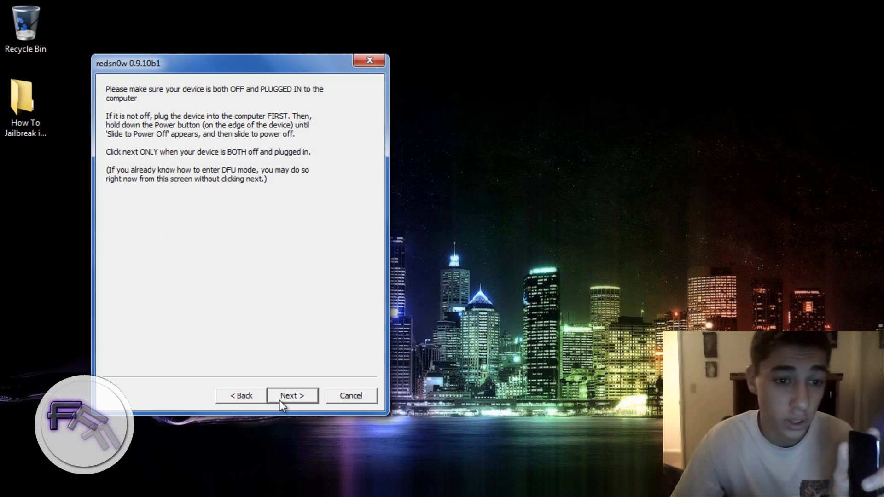
pyautogui.click(291, 395)
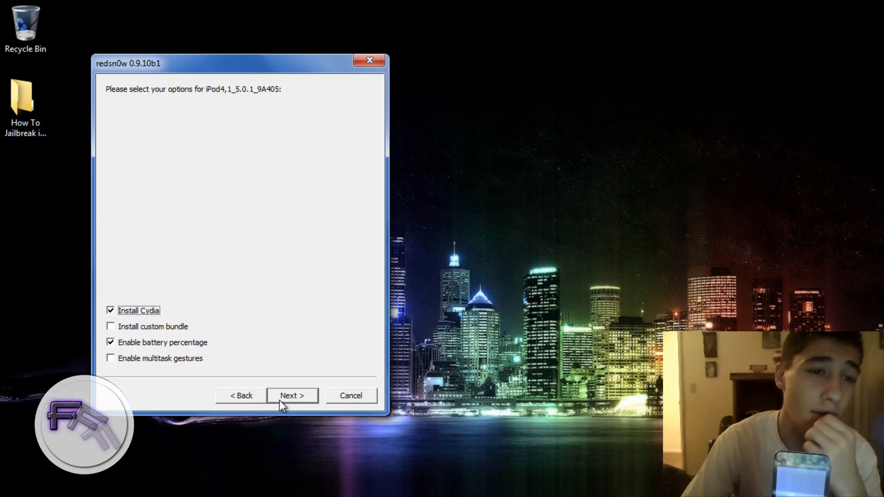
pyautogui.moveTo(142, 204)
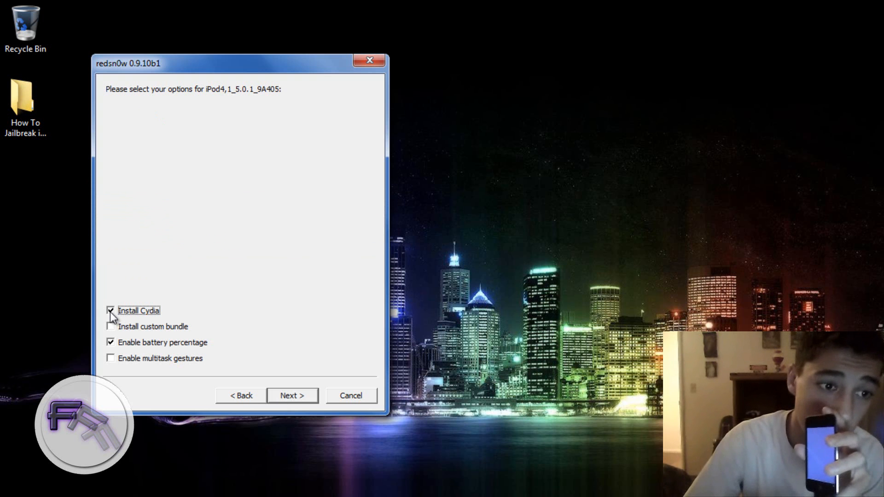
# Keep Install Cydia checked and start processing the jailbreak build.
pyautogui.click(110, 311)
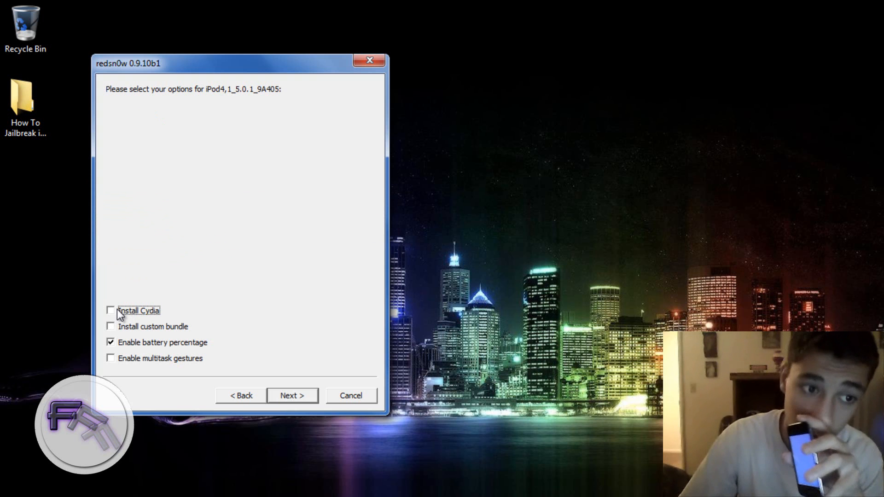
pyautogui.click(111, 310)
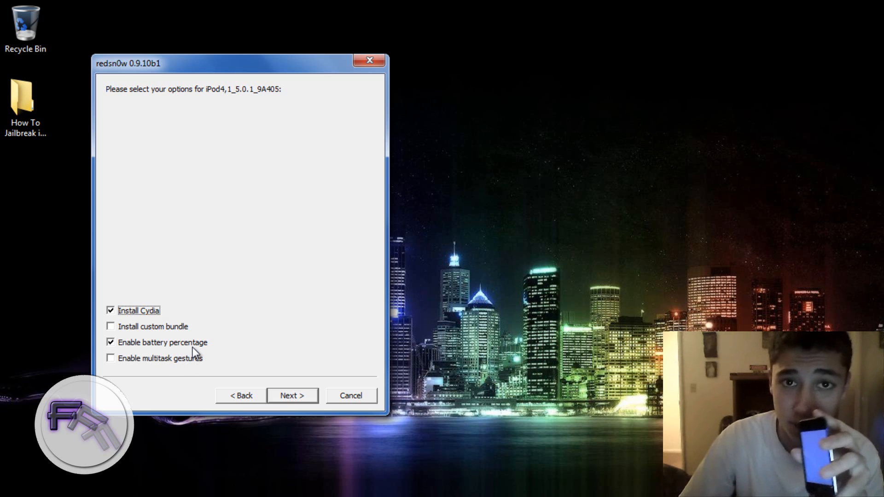
pyautogui.moveTo(140, 373)
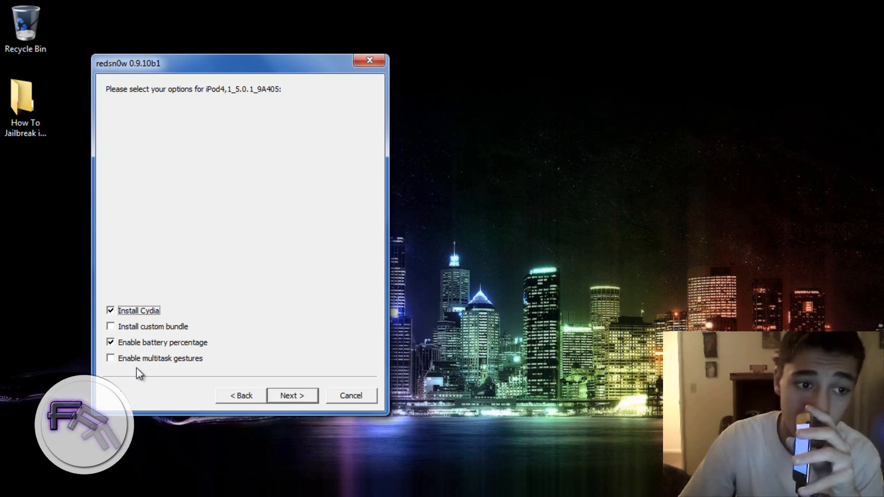
pyautogui.moveTo(173, 329)
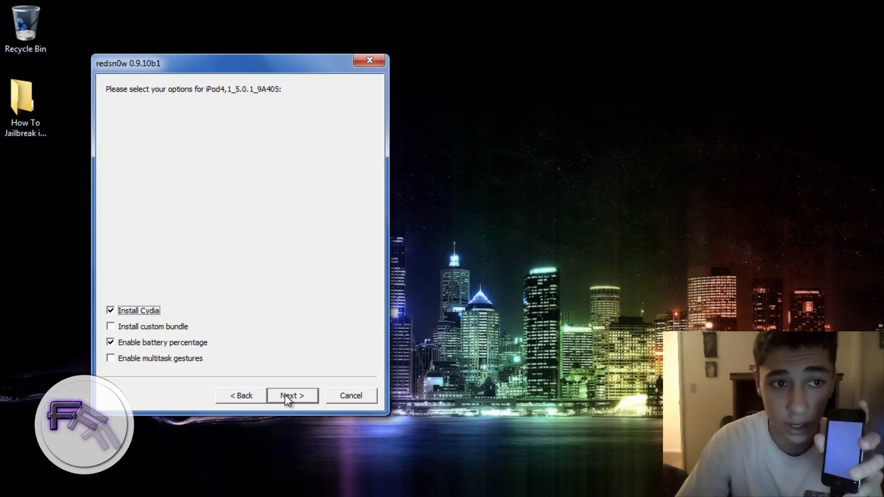
pyautogui.click(291, 395)
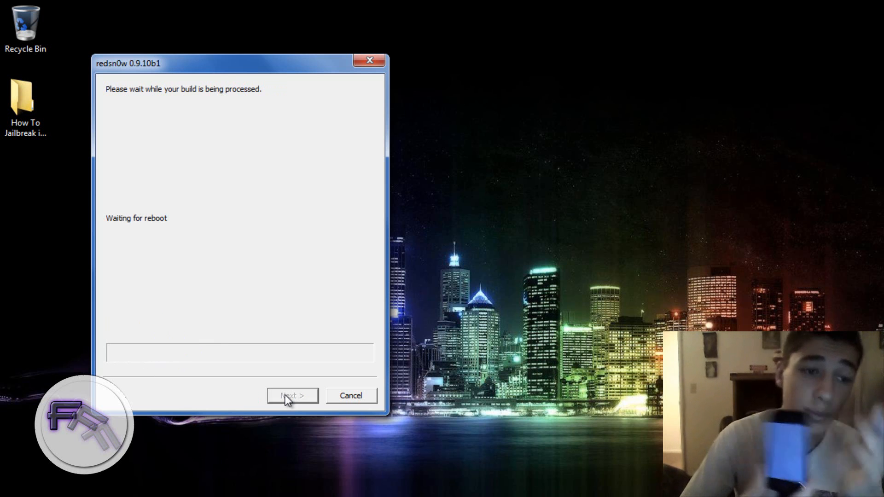